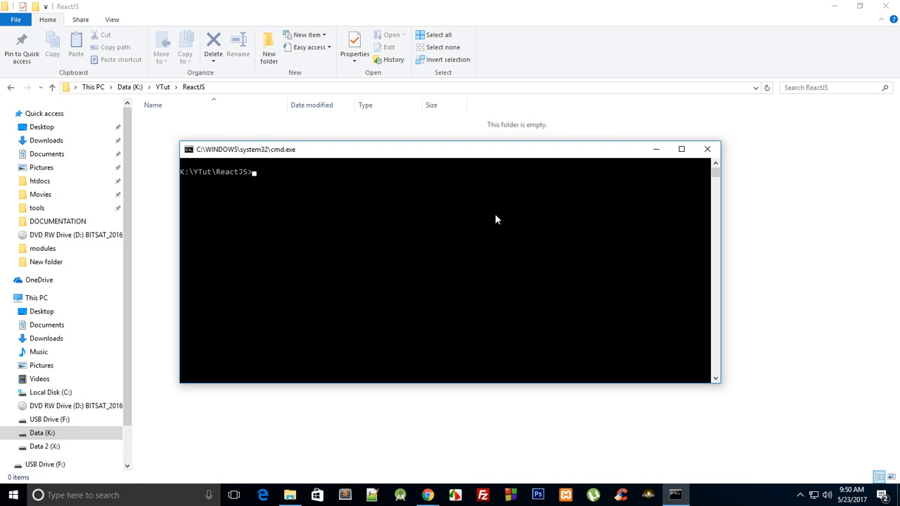
- Run npm install -g create-react-app from the ReactJS folder prompt
{"action": "type", "text": "npm"}
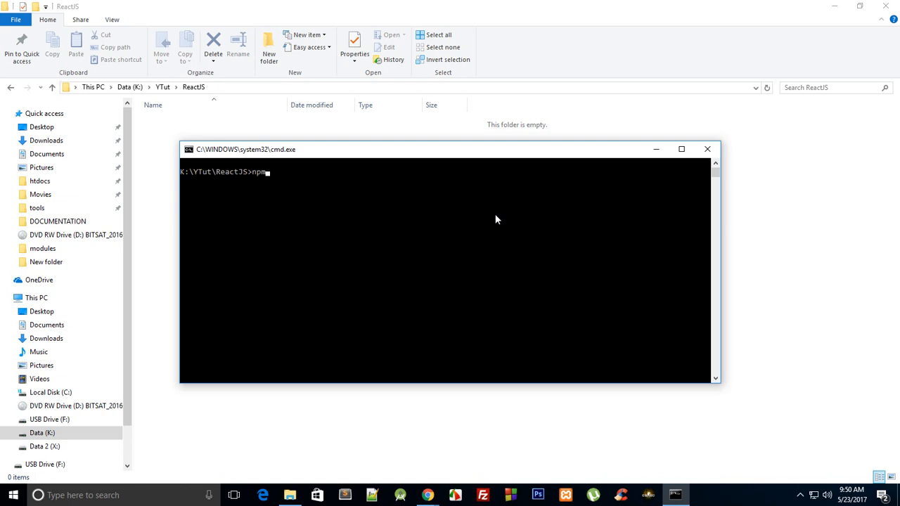
{"action": "type", "text": "install"}
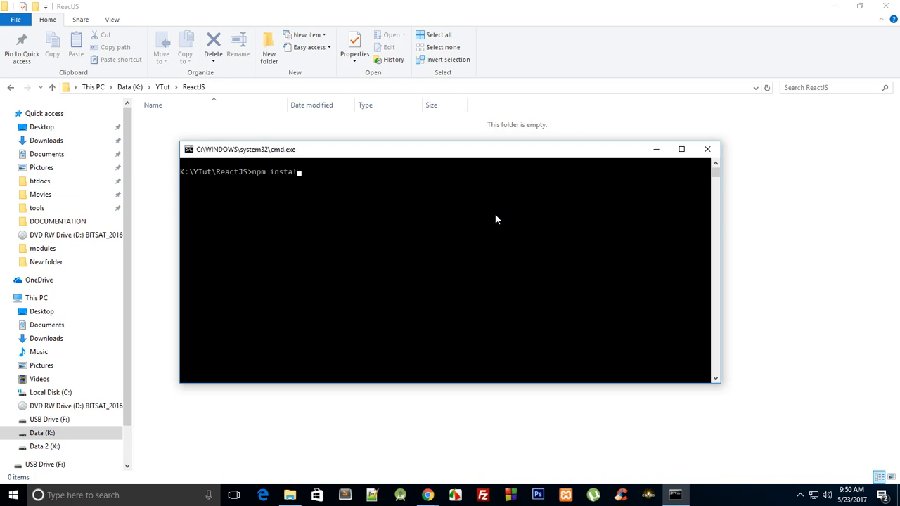
{"action": "type", "text": "-g cr"}
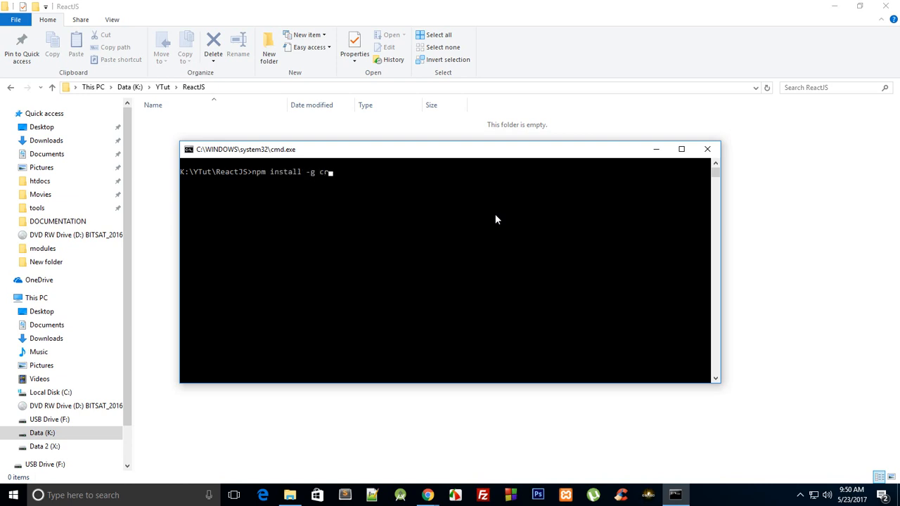
{"action": "type", "text": "eate-react-app"}
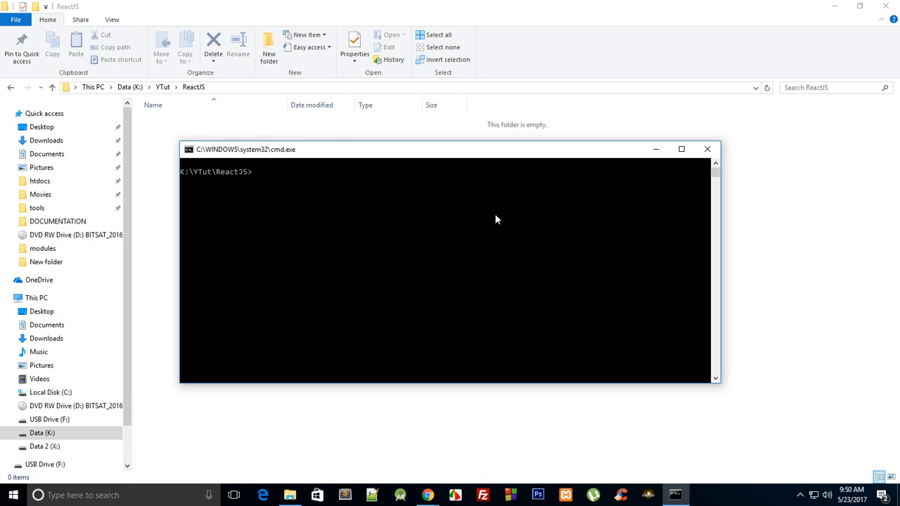
- Run create-react-app tictactoe to scaffold the new app with react, react-dom and react-scripts
{"action": "type", "text": "create-"}
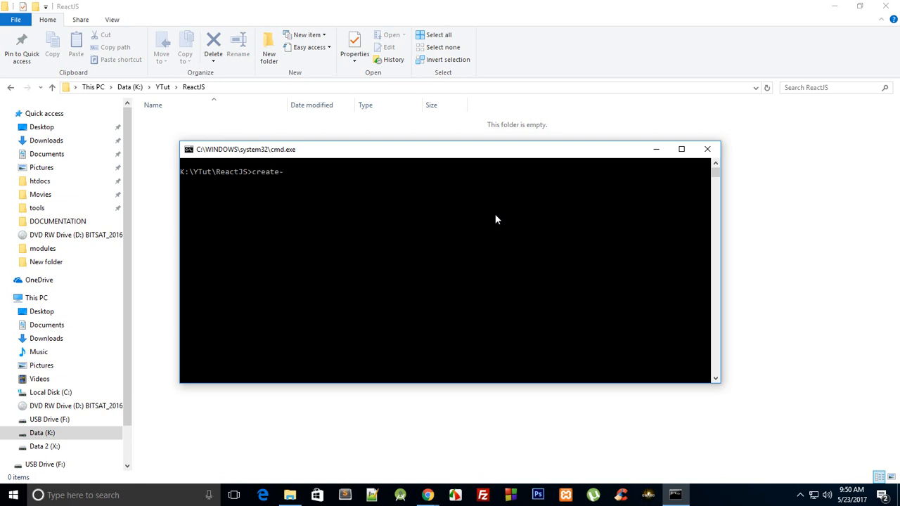
{"action": "type", "text": "react-app"}
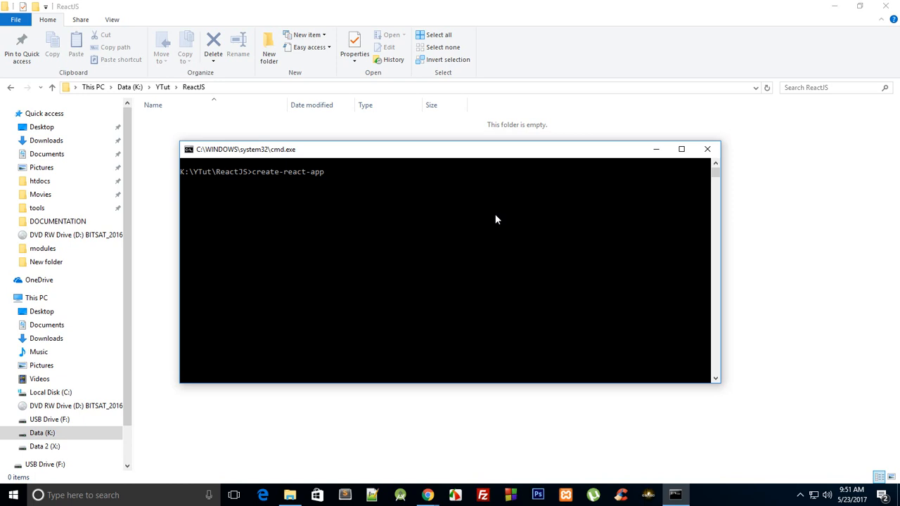
{"action": "type", "text": "t"}
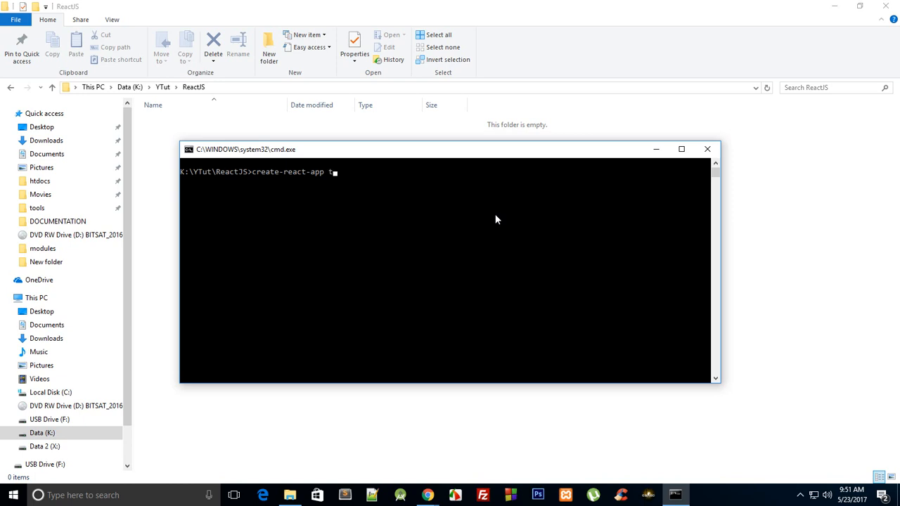
{"action": "type", "text": "ictactoe"}
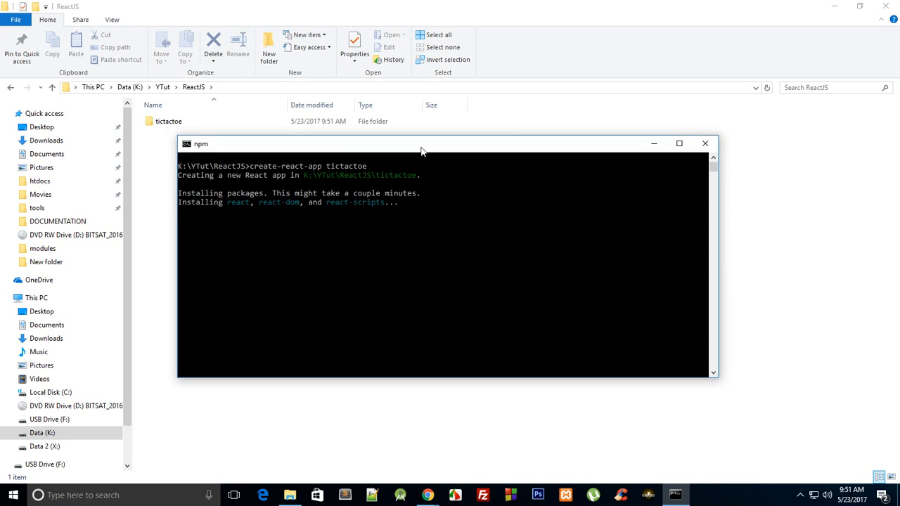
{"action": "mouse_move", "coordinate": [332, 243]}
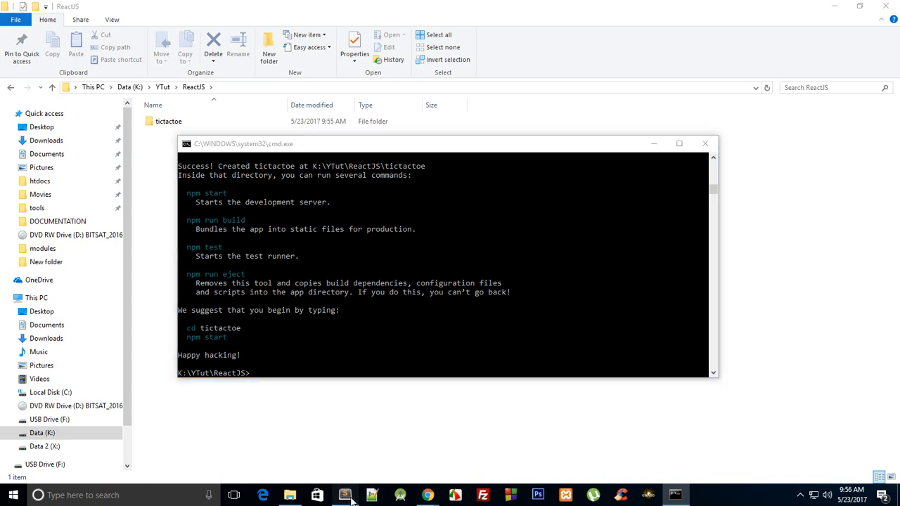
- Review package.json's dependencies, devDependencies and start script, then view src/App.js
{"action": "left_click", "coordinate": [345, 495]}
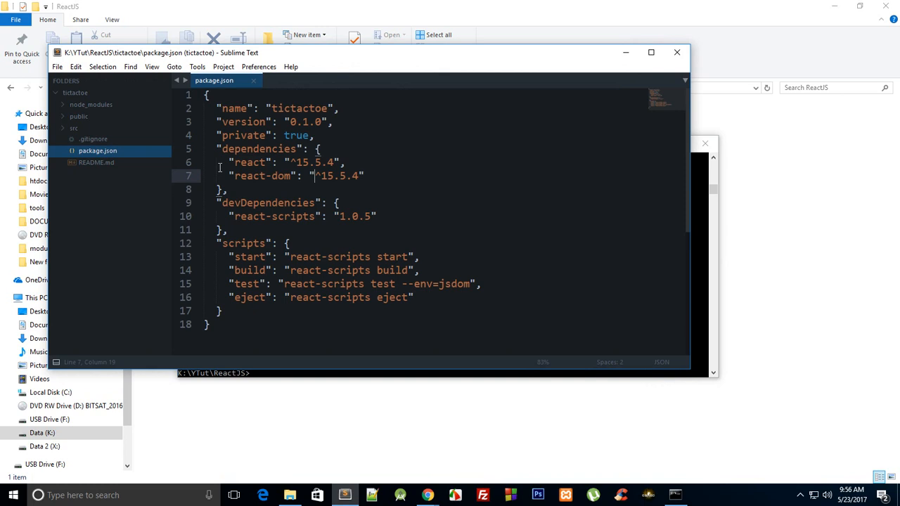
{"action": "left_click", "coordinate": [228, 231]}
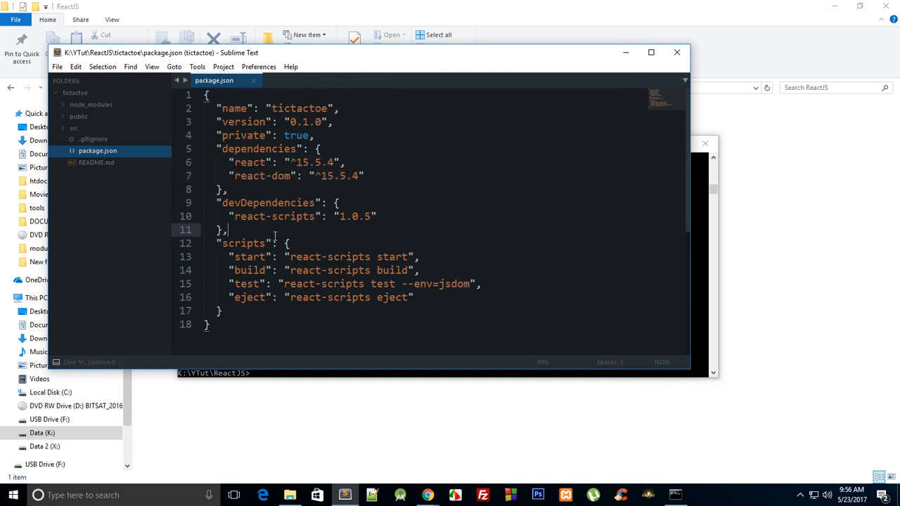
{"action": "double_click", "coordinate": [267, 202]}
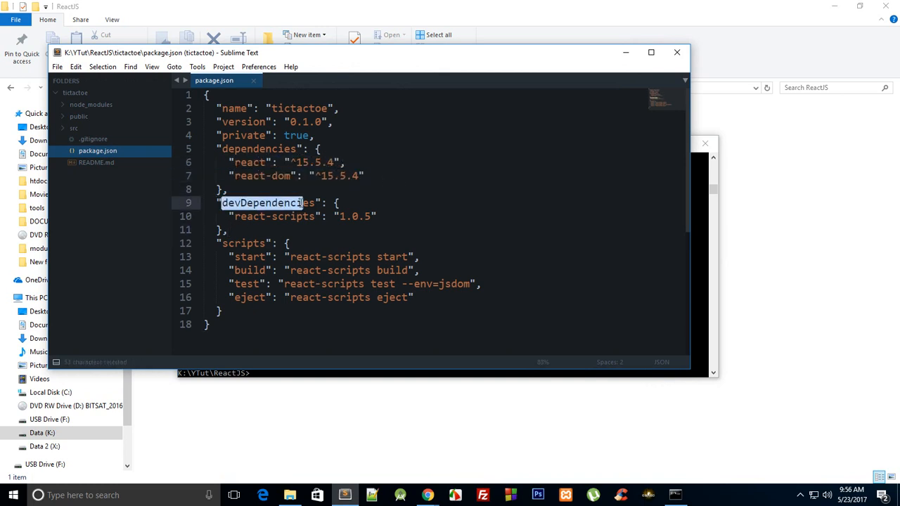
{"action": "left_click", "coordinate": [436, 256]}
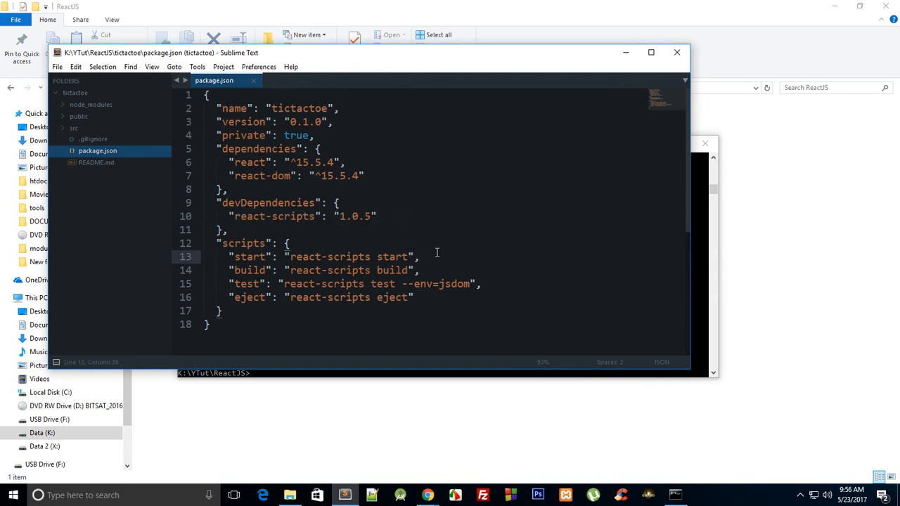
{"action": "left_click", "coordinate": [62, 128]}
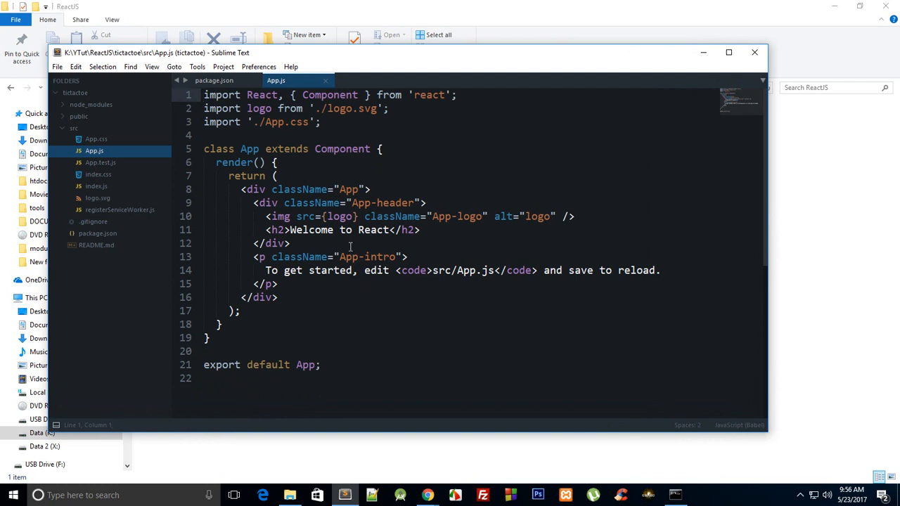
- Review src/index.js rendering App into root, return to App.js, and bring Command Prompt forward
{"action": "left_click", "coordinate": [96, 186]}
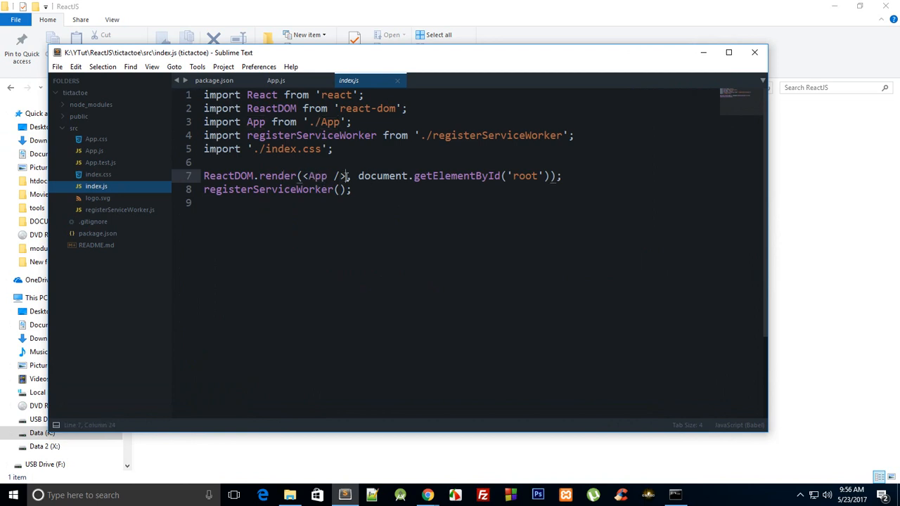
{"action": "double_click", "coordinate": [316, 176]}
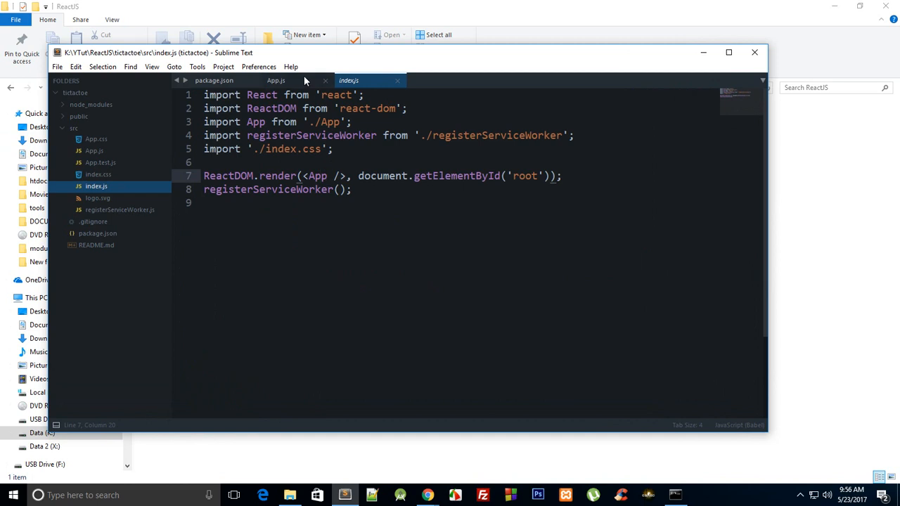
{"action": "left_click", "coordinate": [276, 81]}
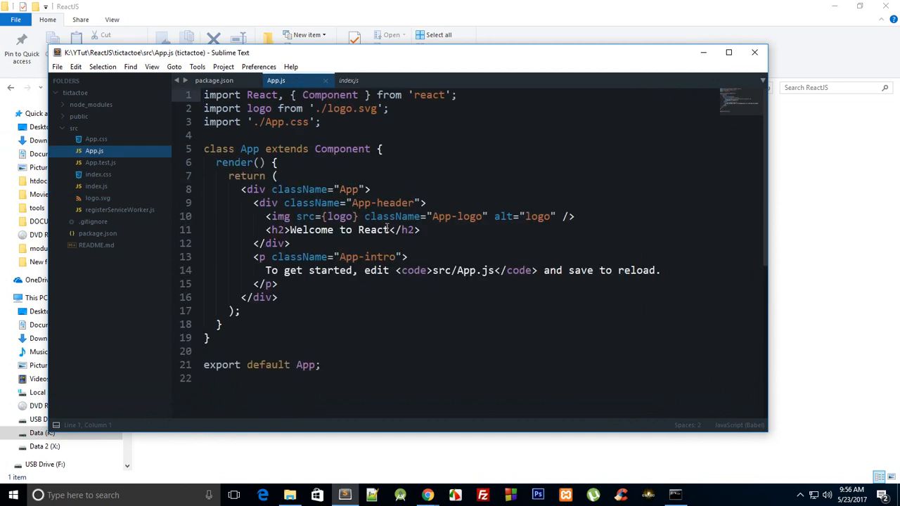
{"action": "left_click", "coordinate": [675, 495]}
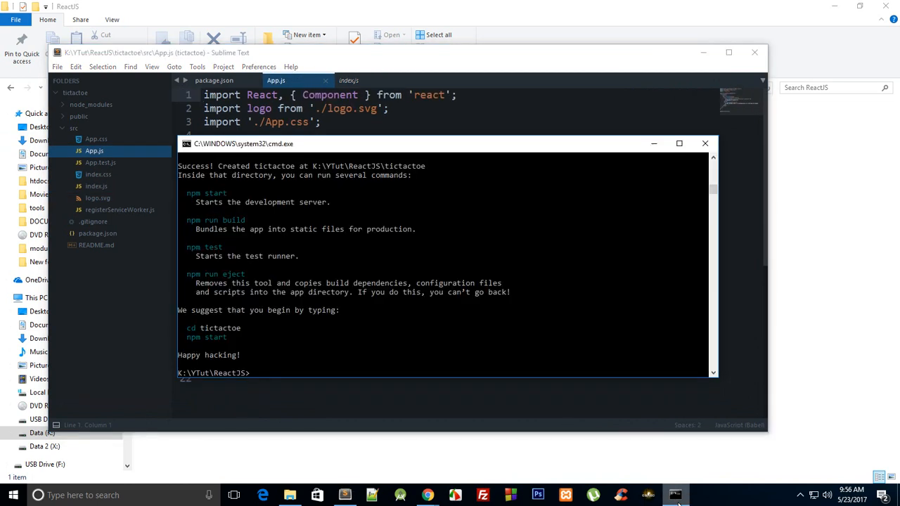
- Change into the tictactoe folder and start the dev server with npm start
{"action": "type", "text": "cd"}
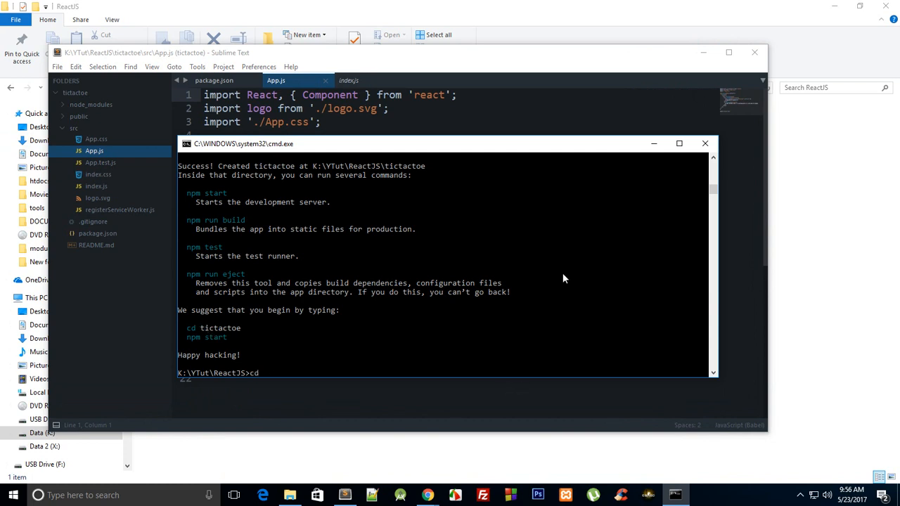
{"action": "type", "text": "tictac"}
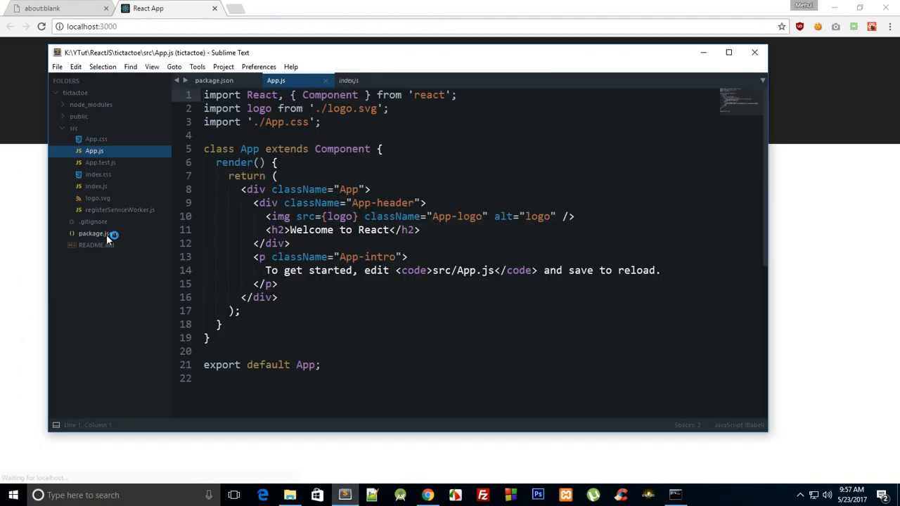
- Revisit the react-scripts start command in package.json, then minimize the editor to show the app
{"action": "left_click", "coordinate": [97, 233]}
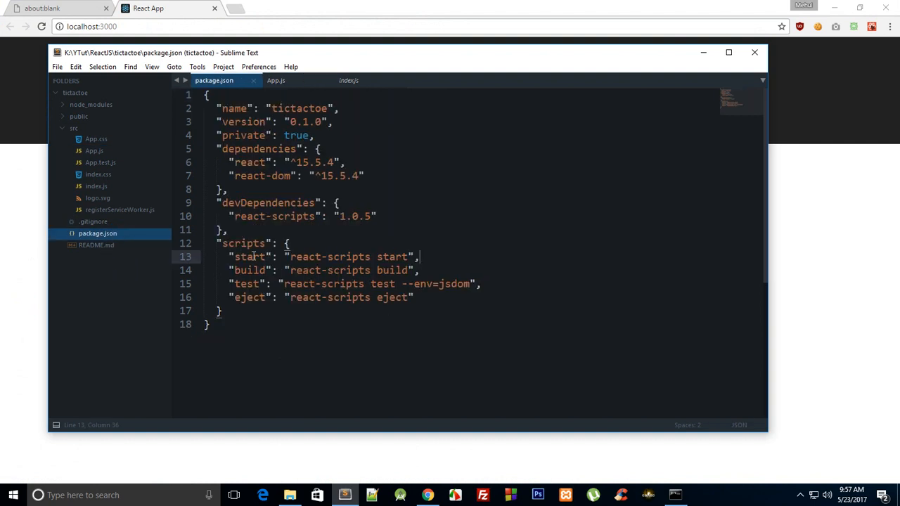
{"action": "left_click", "coordinate": [290, 256]}
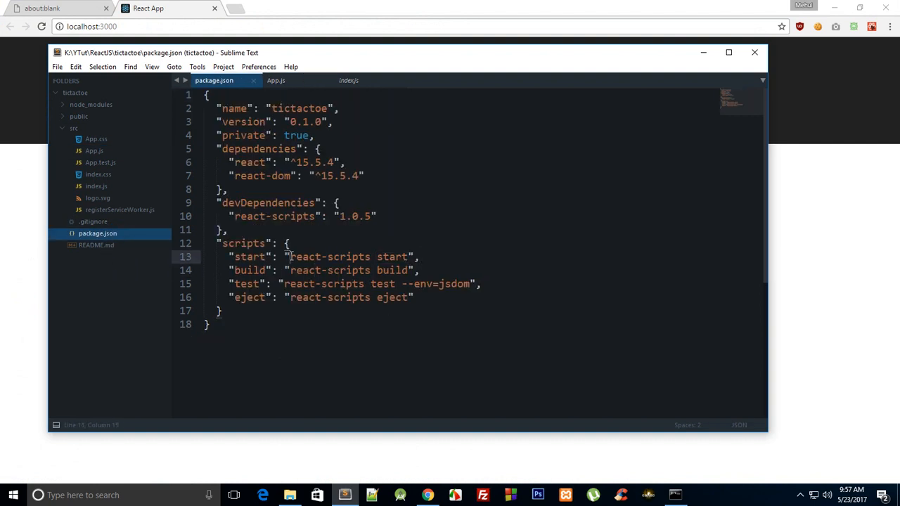
{"action": "double_click", "coordinate": [349, 256]}
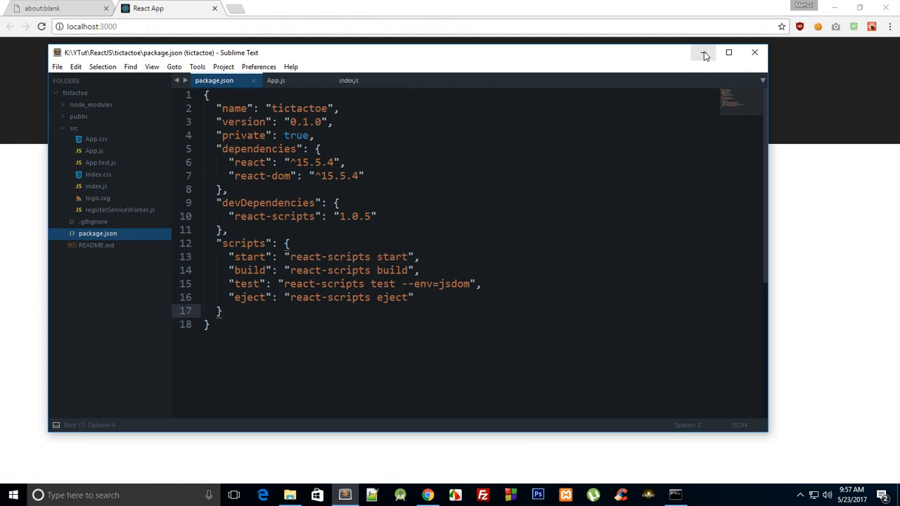
{"action": "left_click", "coordinate": [703, 52]}
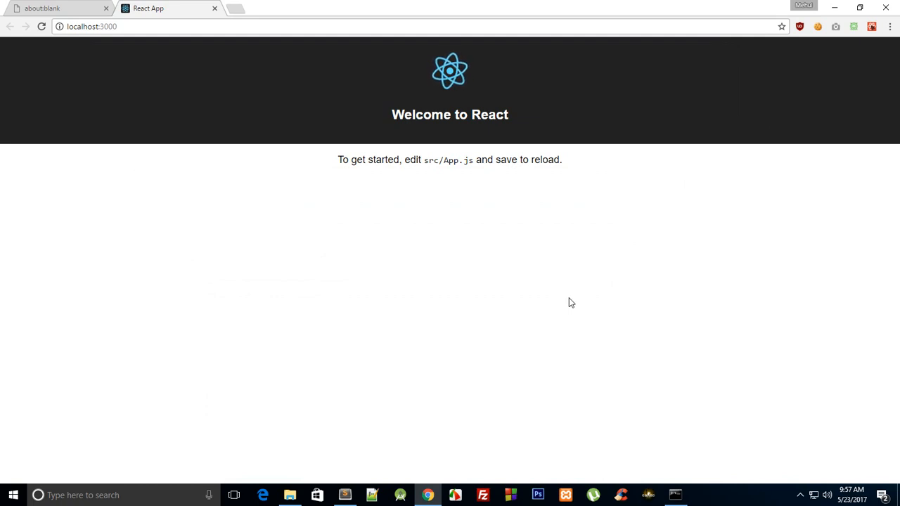
{"action": "mouse_move", "coordinate": [645, 394]}
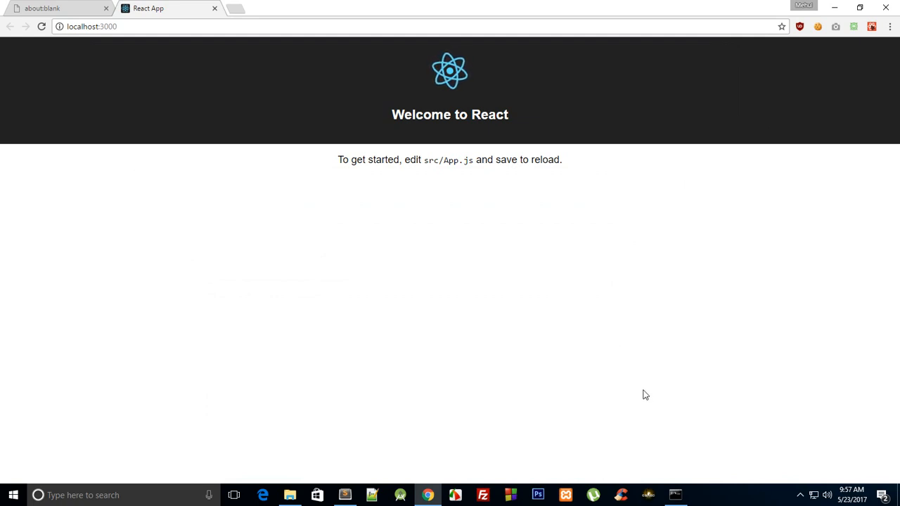
{"action": "mouse_move", "coordinate": [394, 284]}
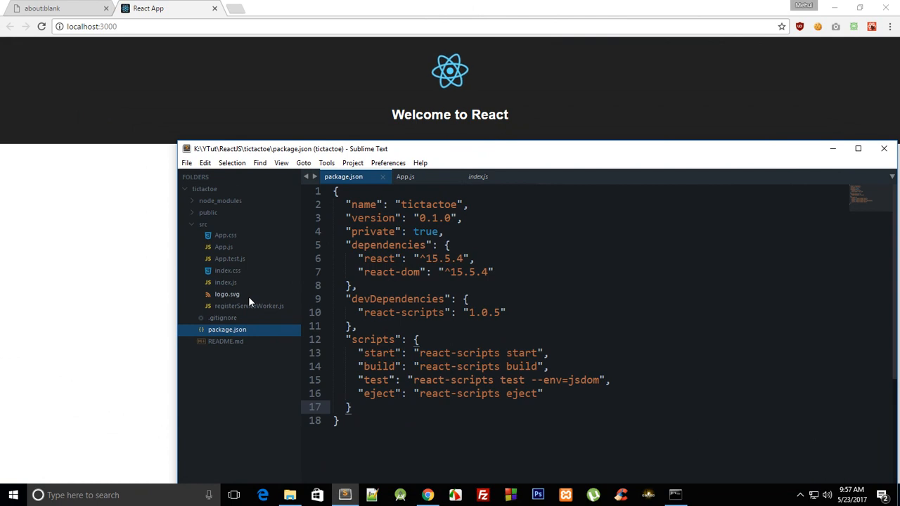
{"action": "mouse_move", "coordinate": [245, 265]}
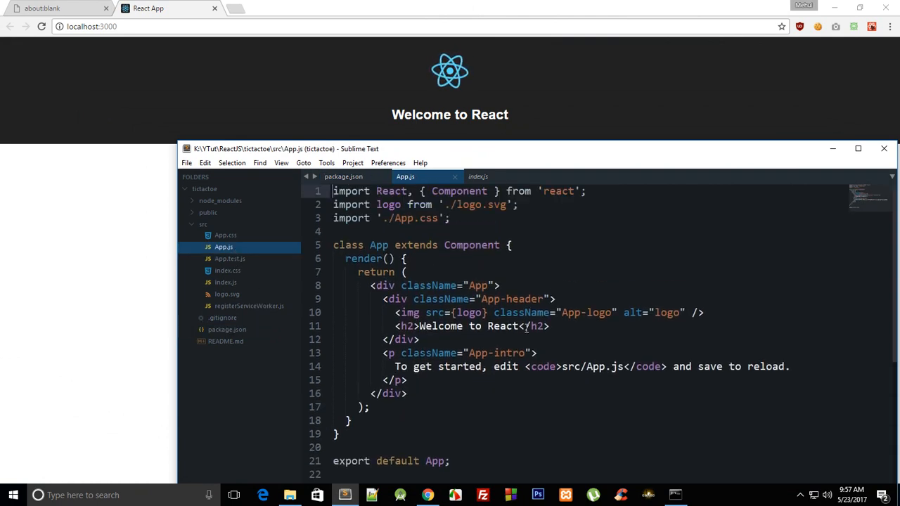
- Change the App.js h2 to 'Welcome to codedamn', save, and reveal the reloaded page
{"action": "type", "text": "codedamn"}
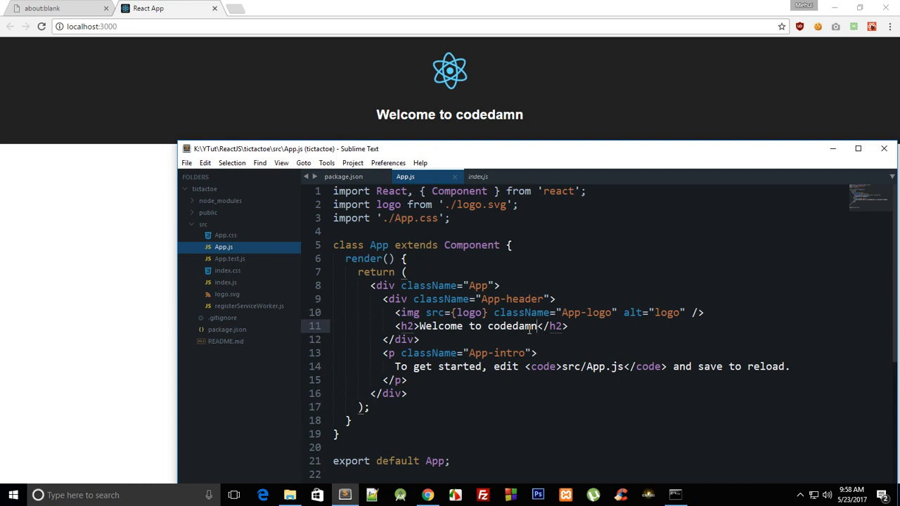
{"action": "left_click_drag", "start_coordinate": [450, 149], "coordinate": [450, 211]}
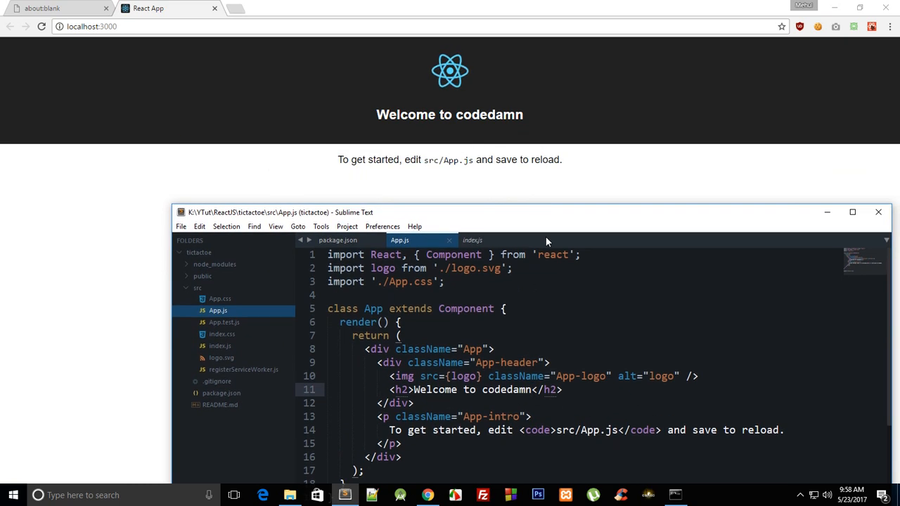